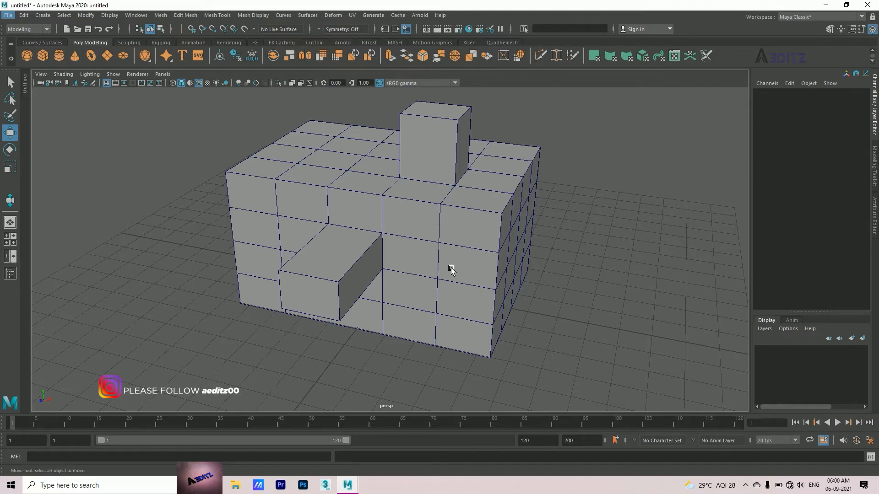
Bring up the Camera Tools list from the perspective viewport's View menu
left_click(40, 74)
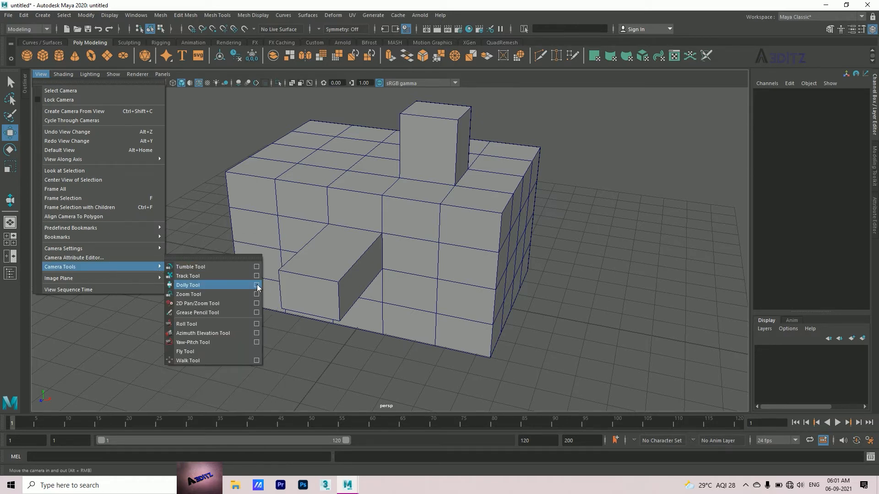
Uncheck 'Towards center' in the Dolly Tool settings and close the settings window
left_click(256, 286)
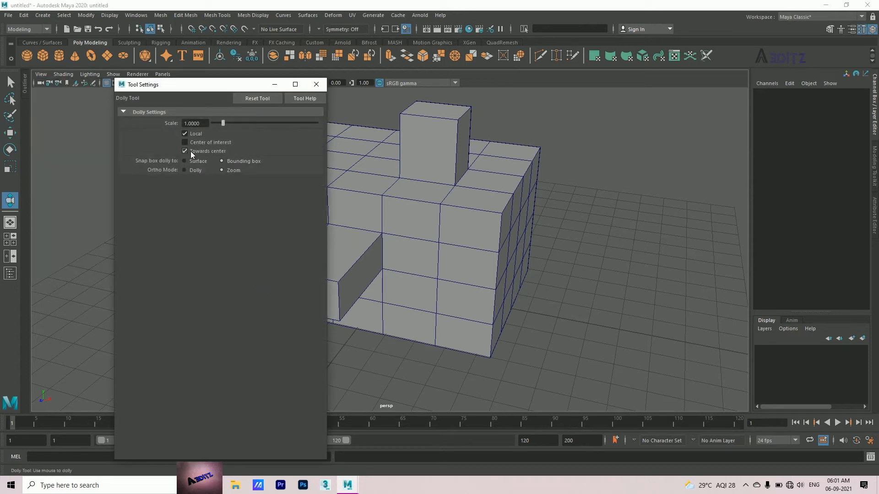
left_click(184, 151)
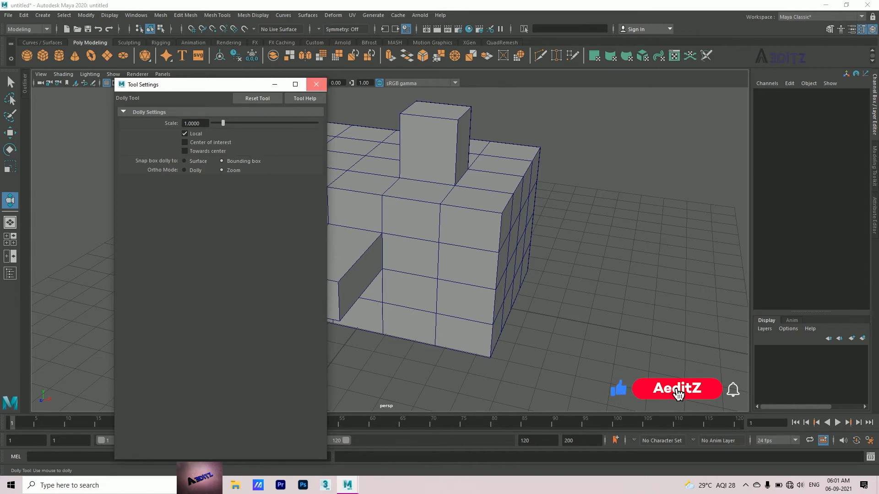
left_click(316, 84)
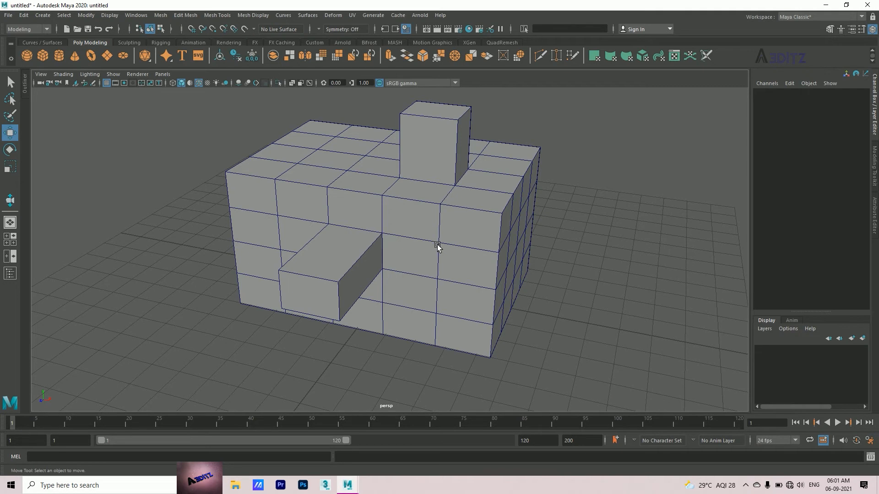
mouse_move(438, 243)
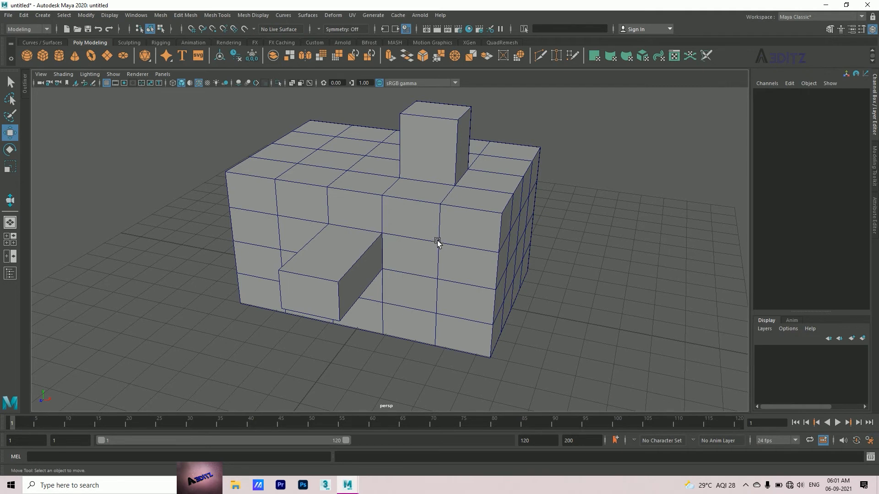
mouse_move(507, 224)
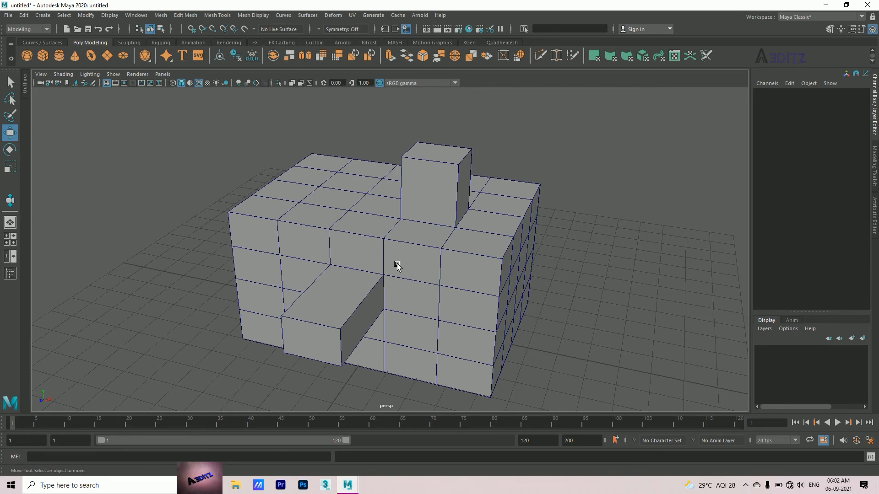
mouse_move(234, 252)
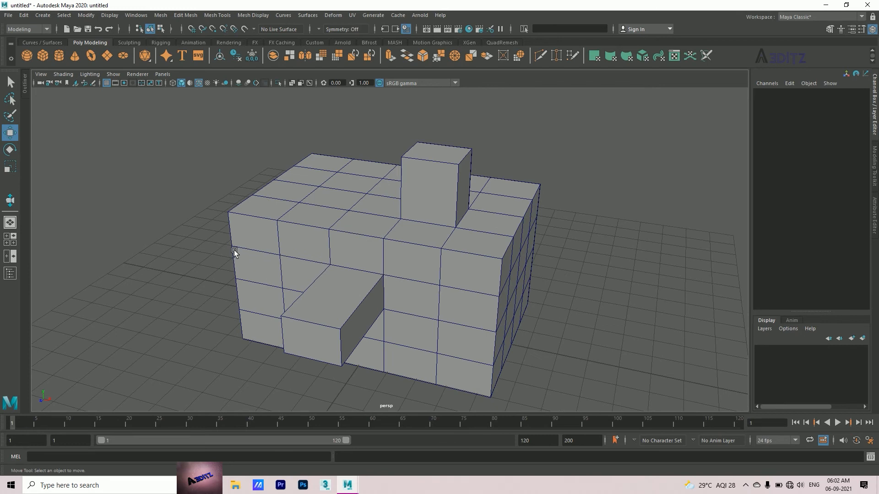